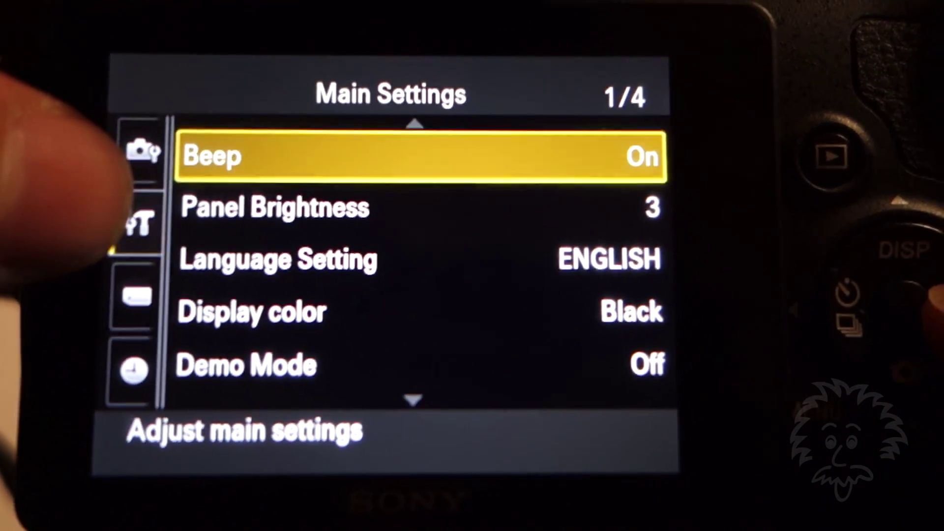
- Highlight 5 (Bright), the maximum, in the Panel Brightness list in place of 3
{"action": "key", "text": "Down"}
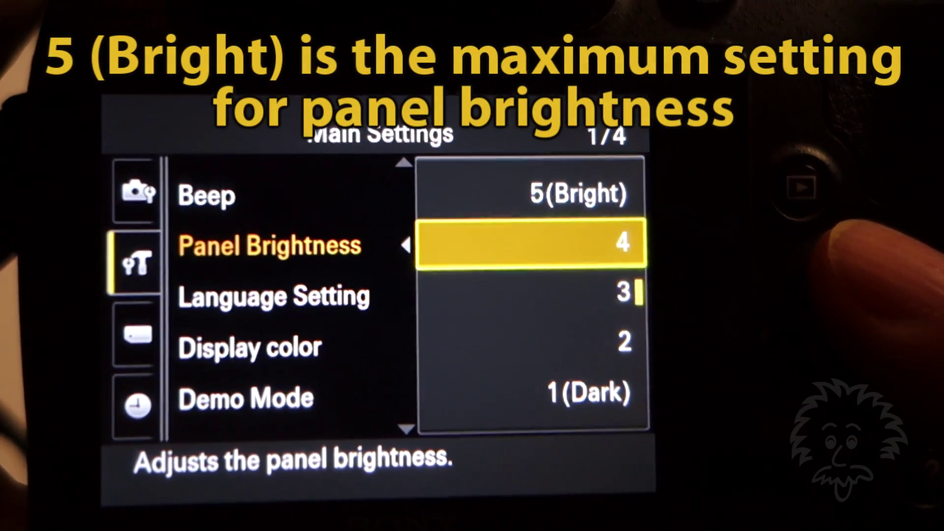
{"action": "key", "text": "Up"}
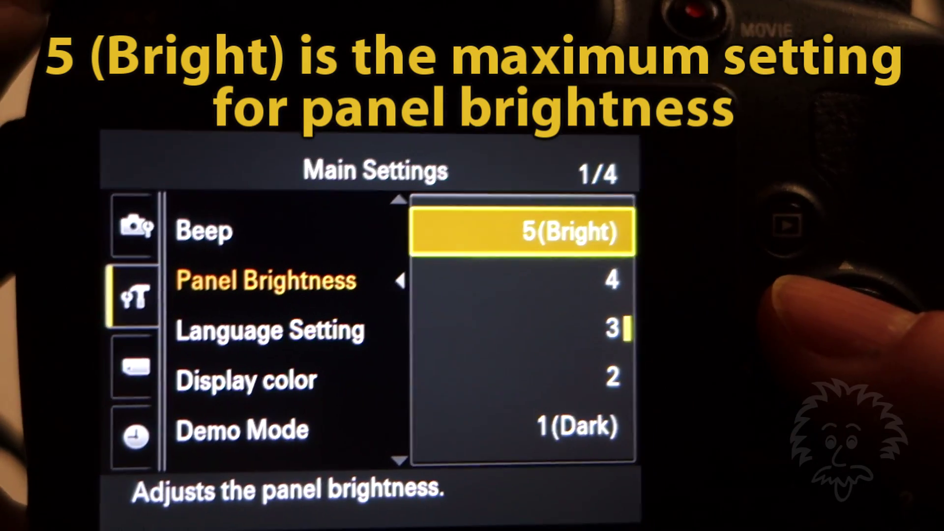